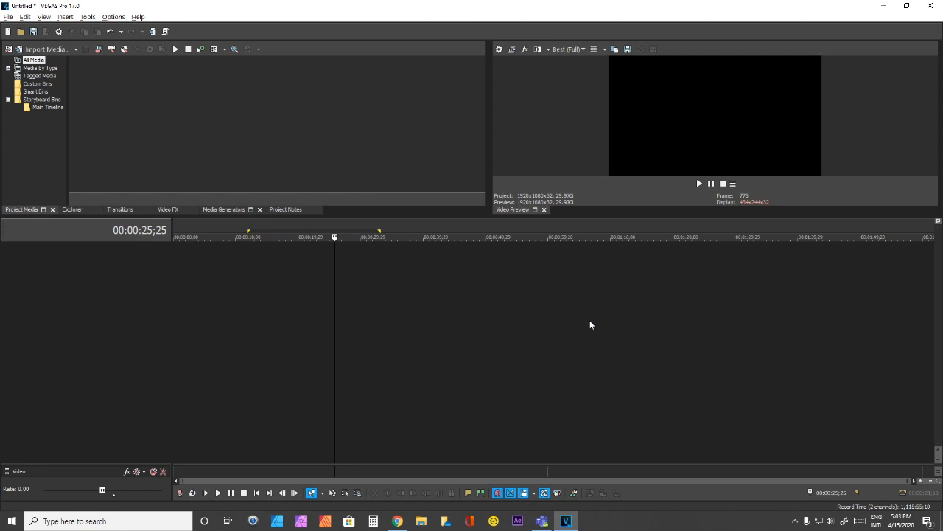
pyautogui.moveTo(588, 321)
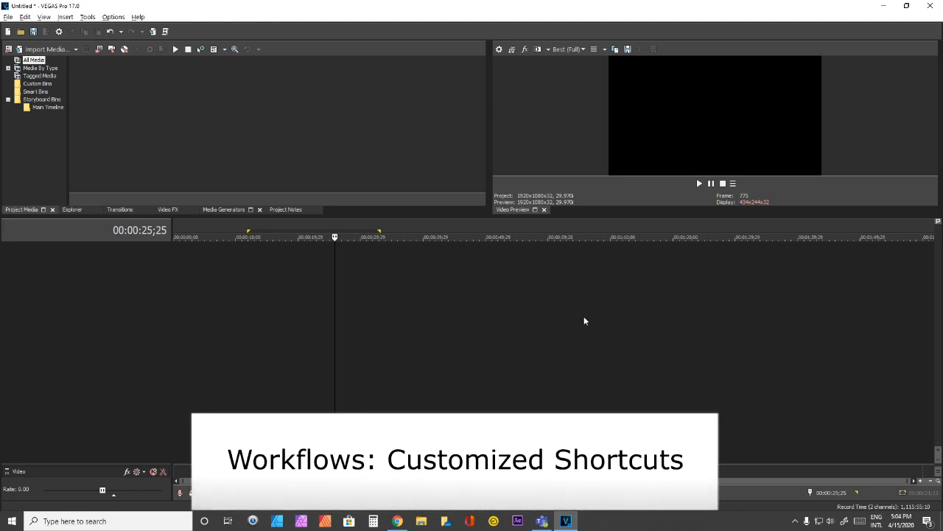
pyautogui.moveTo(582, 317)
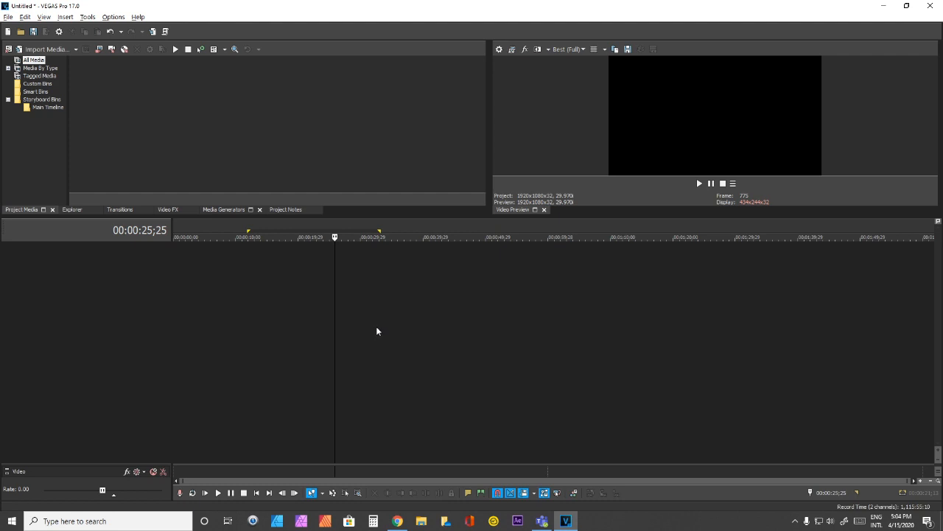
pyautogui.moveTo(400, 323)
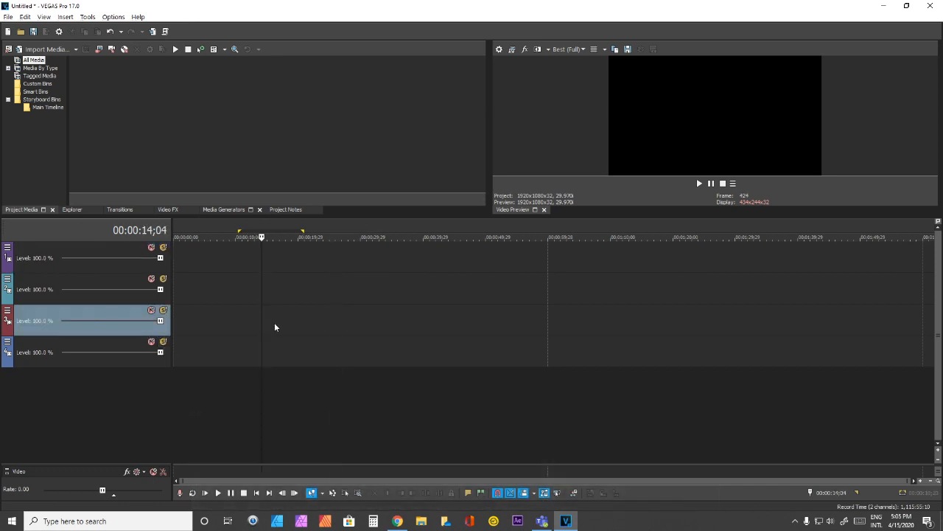
# - Insert a VEGAS Titles & Text 'Sample Text' event on the third video track
pyautogui.rightClick(276, 327)
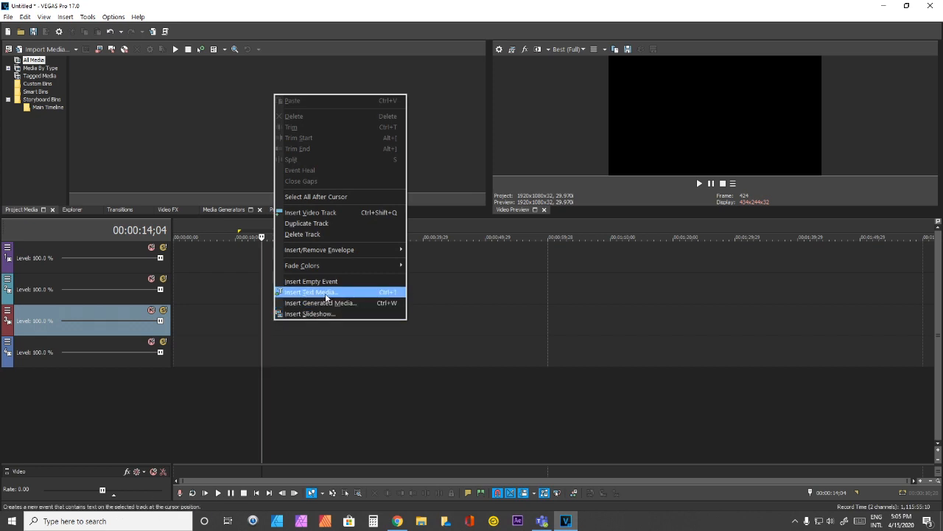
pyautogui.click(310, 292)
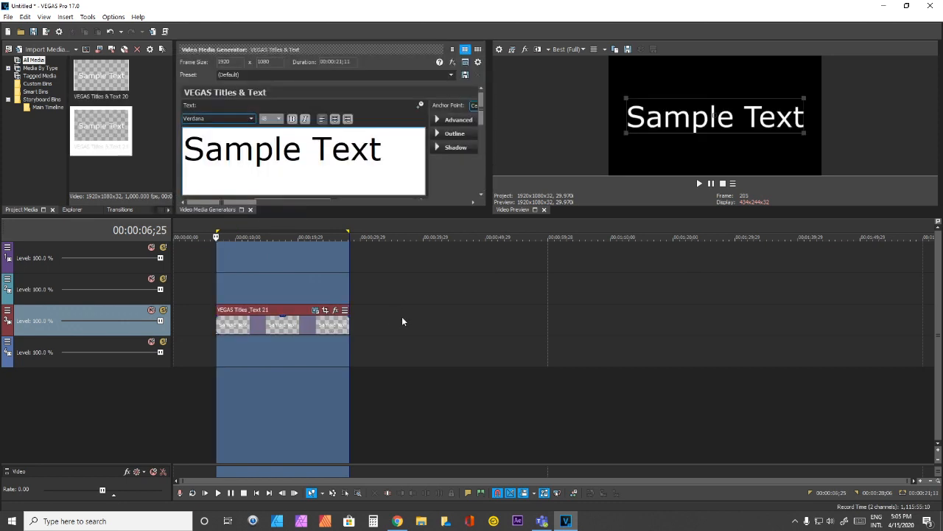
# - Bring up the editing actions for the fourth (bottom) video track
pyautogui.rightClick(403, 321)
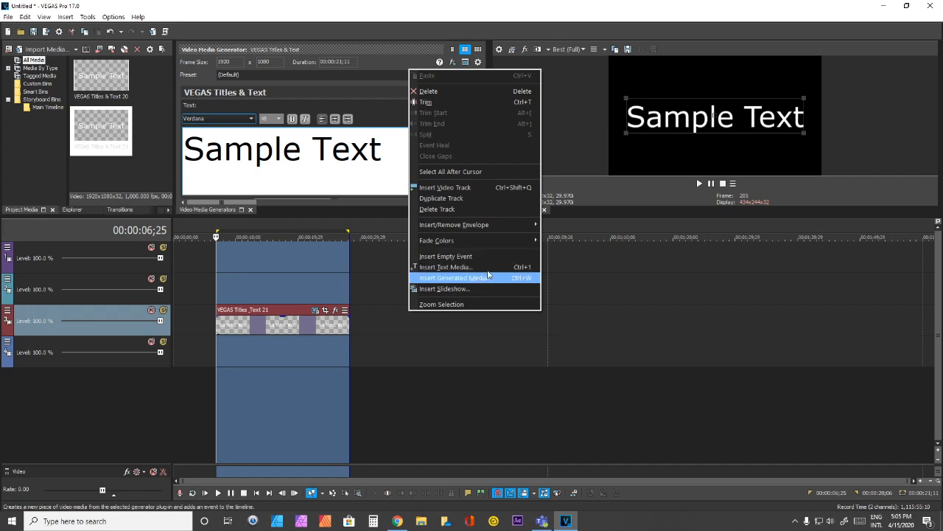
pyautogui.moveTo(445, 267)
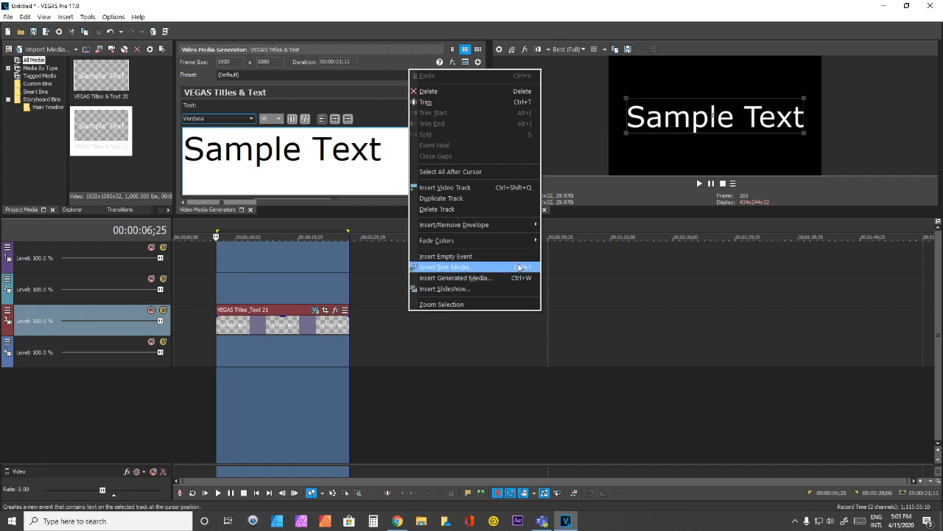
pyautogui.moveTo(454, 278)
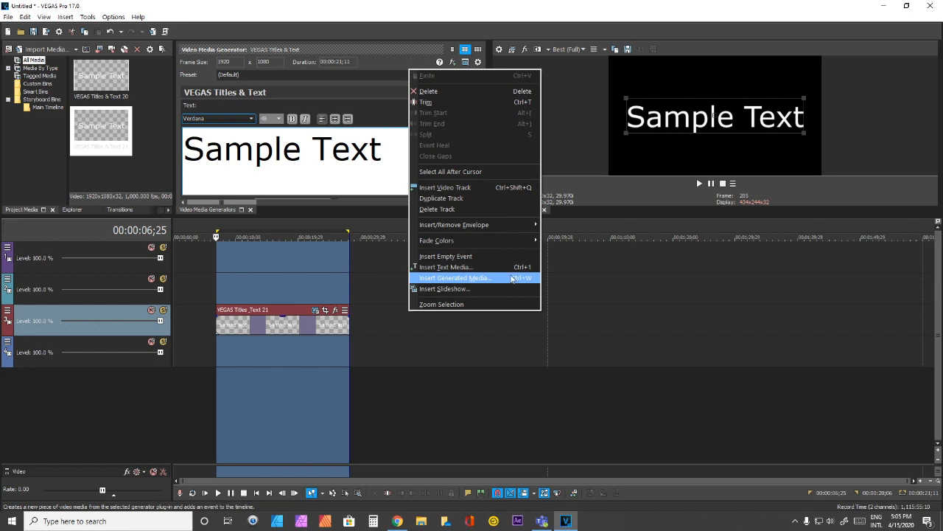
pyautogui.moveTo(487, 290)
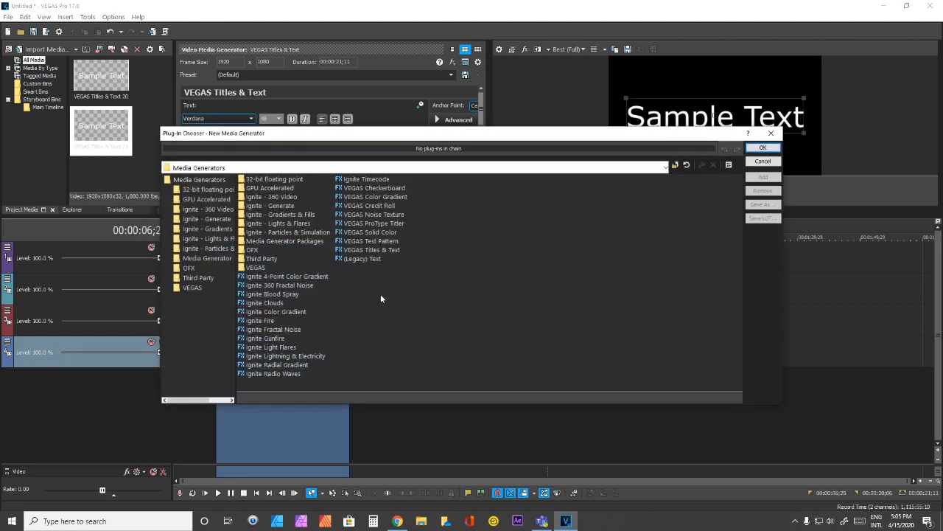
# - Add a black VEGAS Solid Color event and stack it under the Sample Text title
pyautogui.click(763, 146)
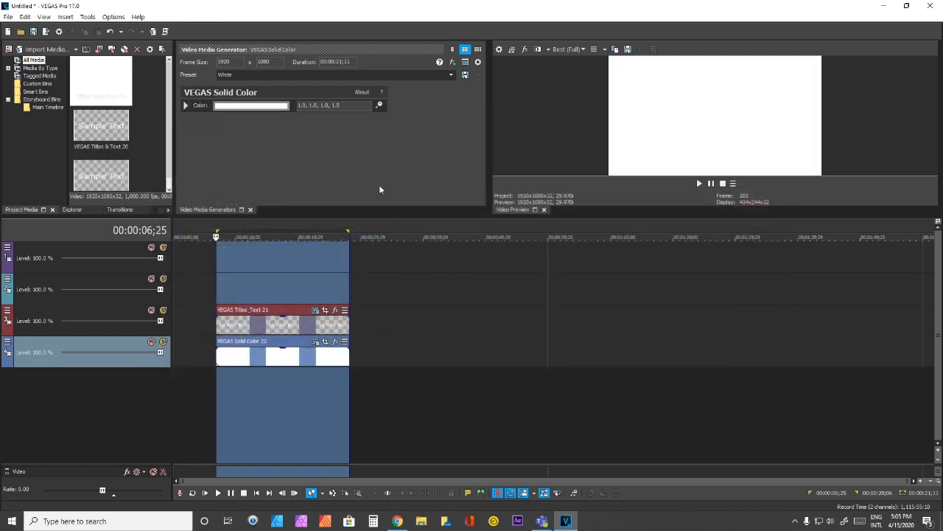
pyautogui.click(251, 104)
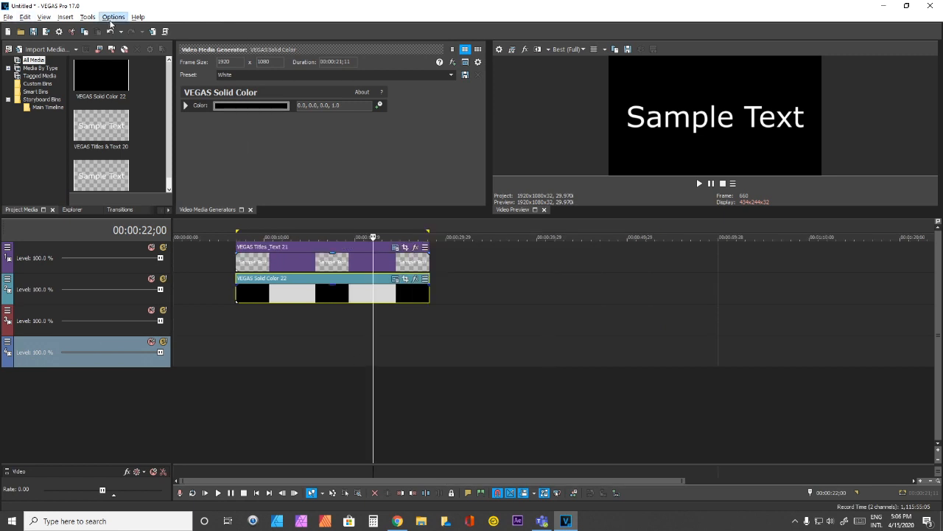
# - Open Options > Customize Keyboard and filter the commands by 'nudge'
pyautogui.click(113, 16)
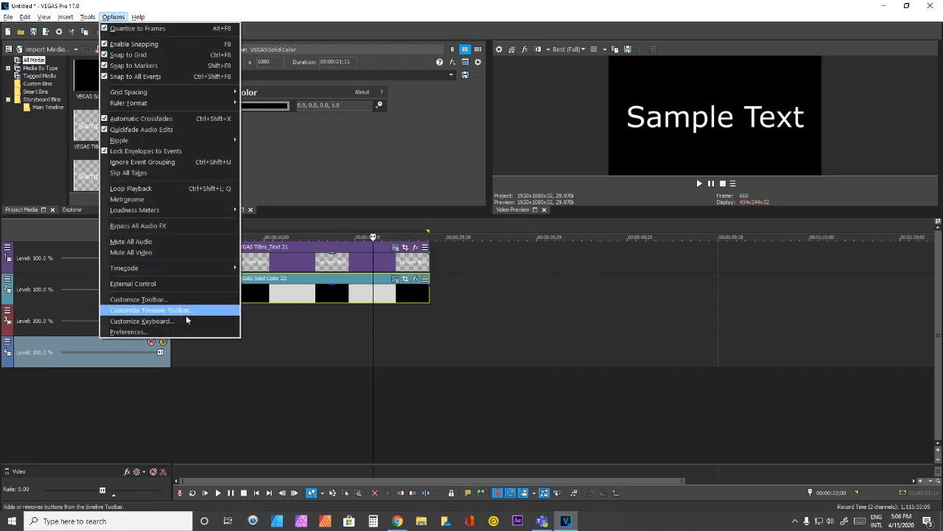
pyautogui.moveTo(187, 321)
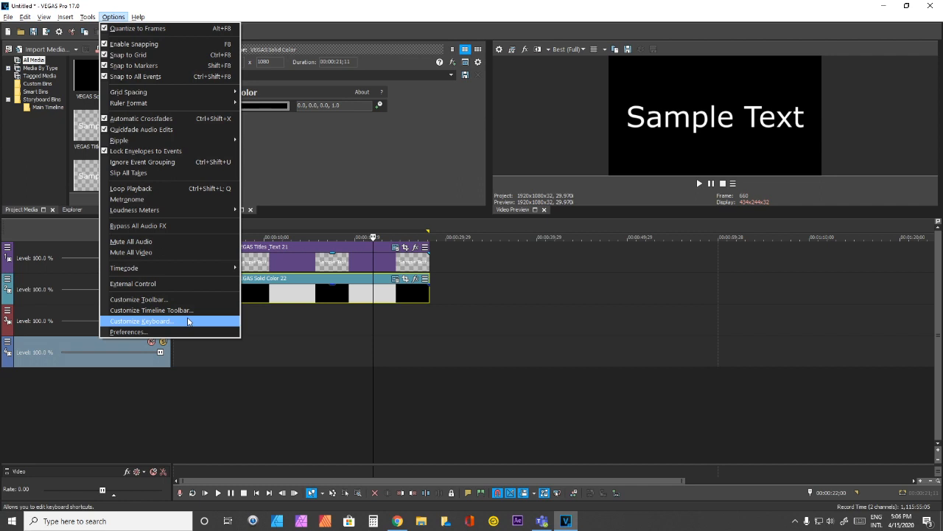
pyautogui.click(140, 320)
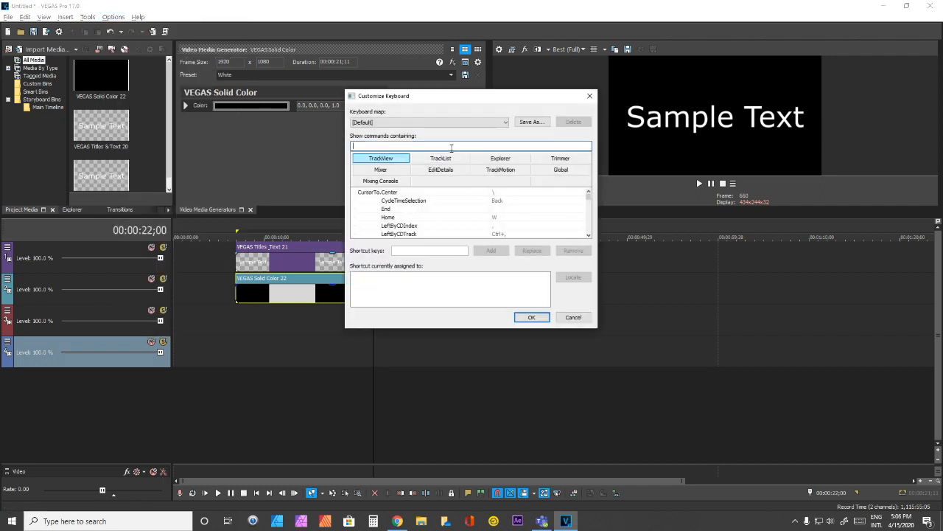
pyautogui.write('nudge')
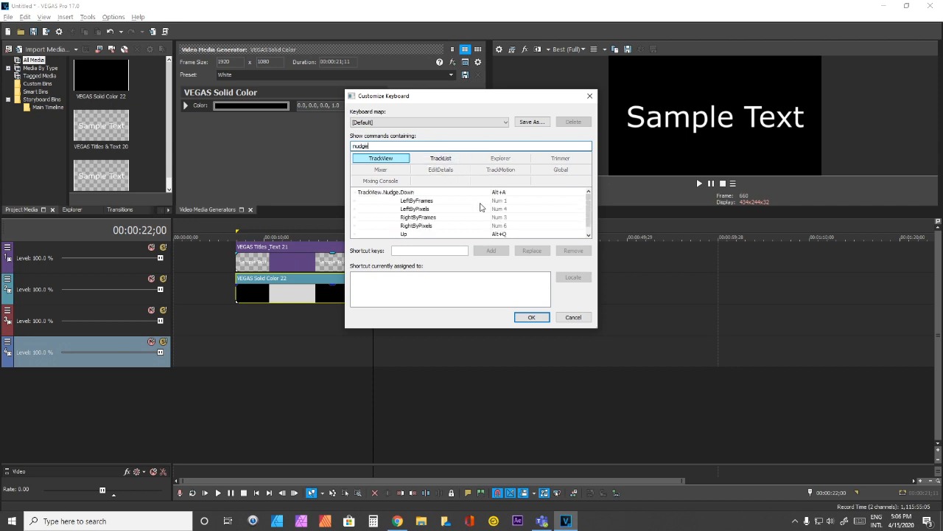
pyautogui.moveTo(509, 196)
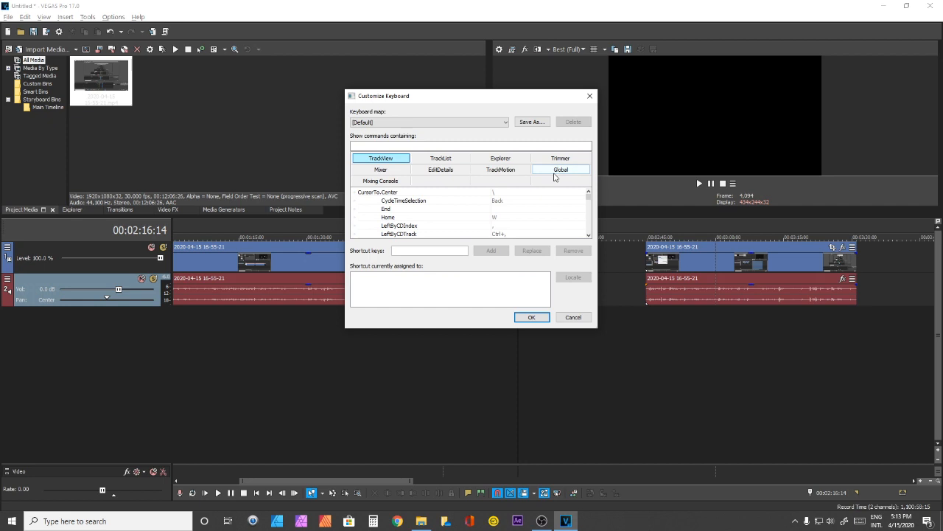
pyautogui.moveTo(507, 168)
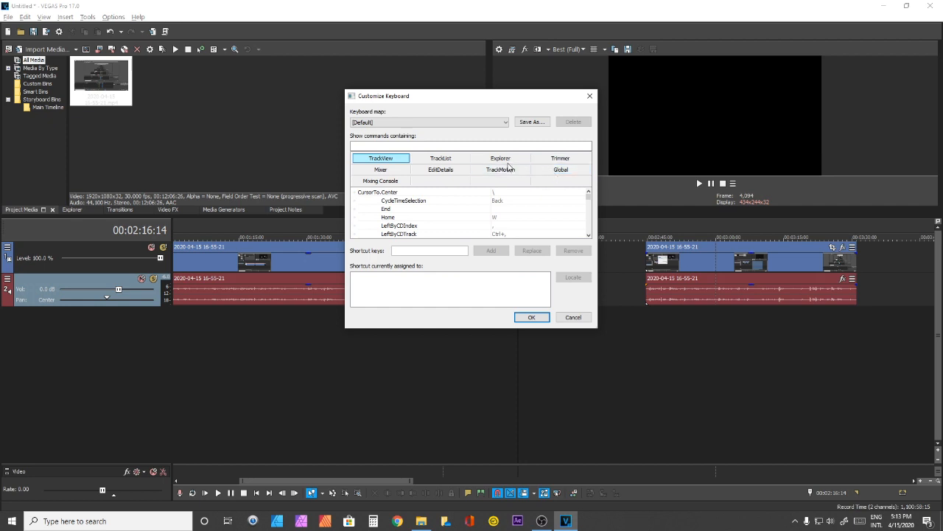
# - Find Insert.TextMedia (Ctrl+1) under Global text commands, then search 'gen' commands
pyautogui.write('text')
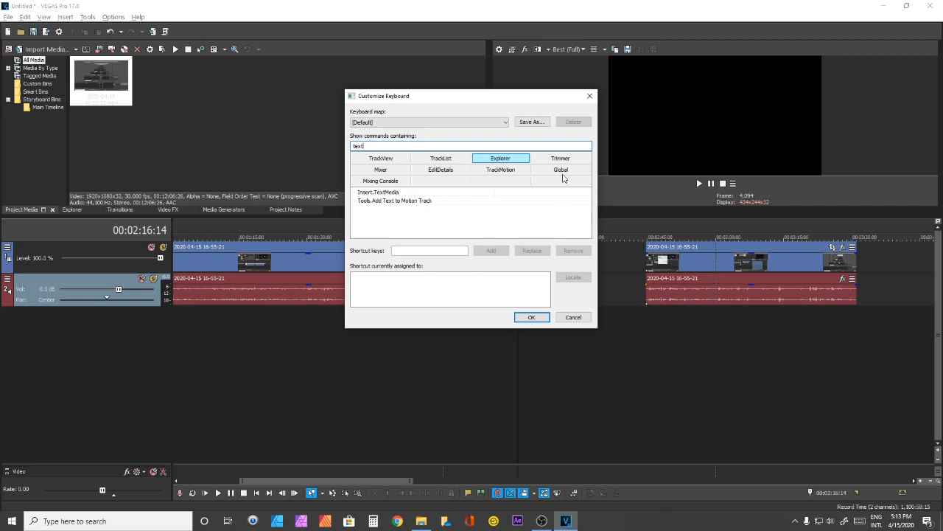
pyautogui.click(560, 169)
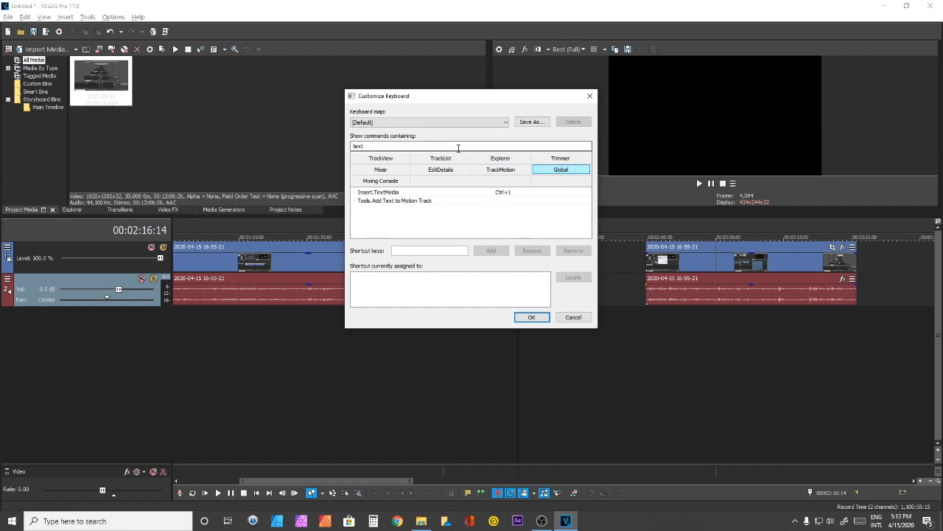
pyautogui.write('gen')
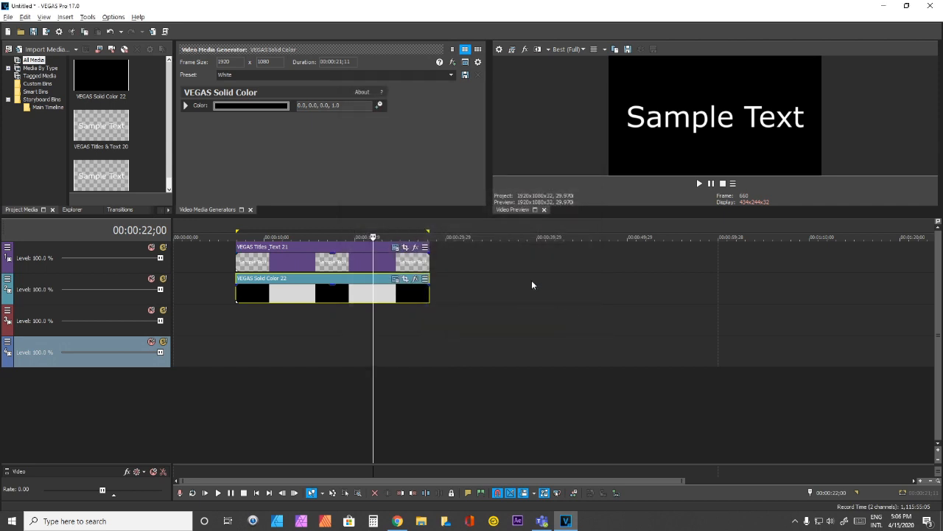
pyautogui.moveTo(479, 282)
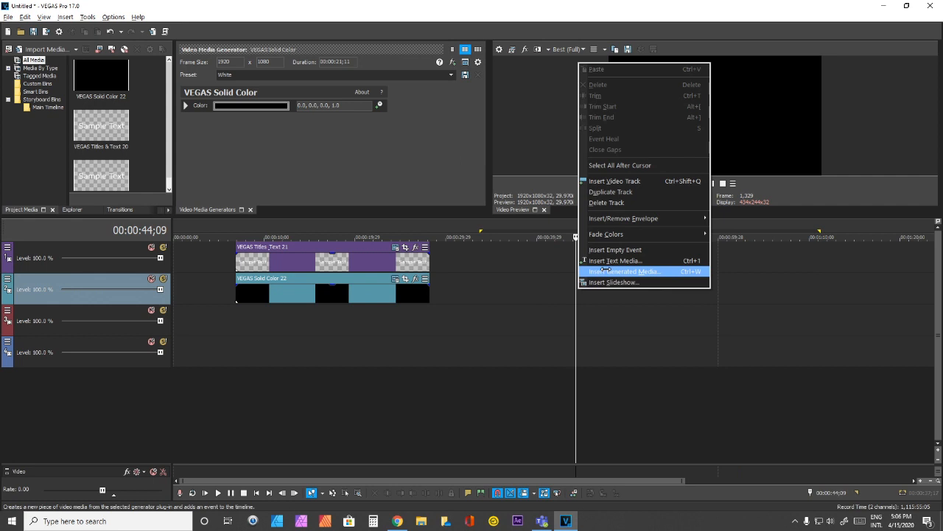
# - Close Customize Keyboard and insert a Sample Text title on track 2 near 0:37
pyautogui.click(625, 272)
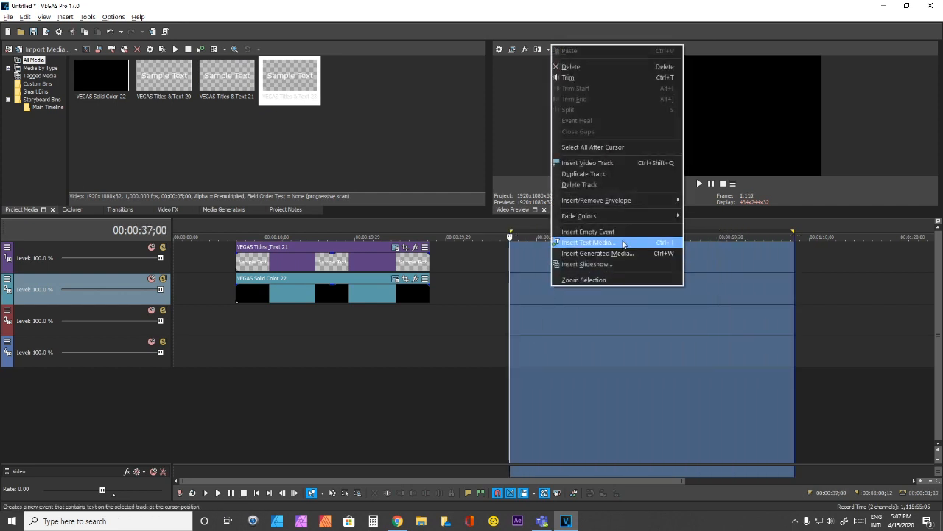
pyautogui.click(588, 242)
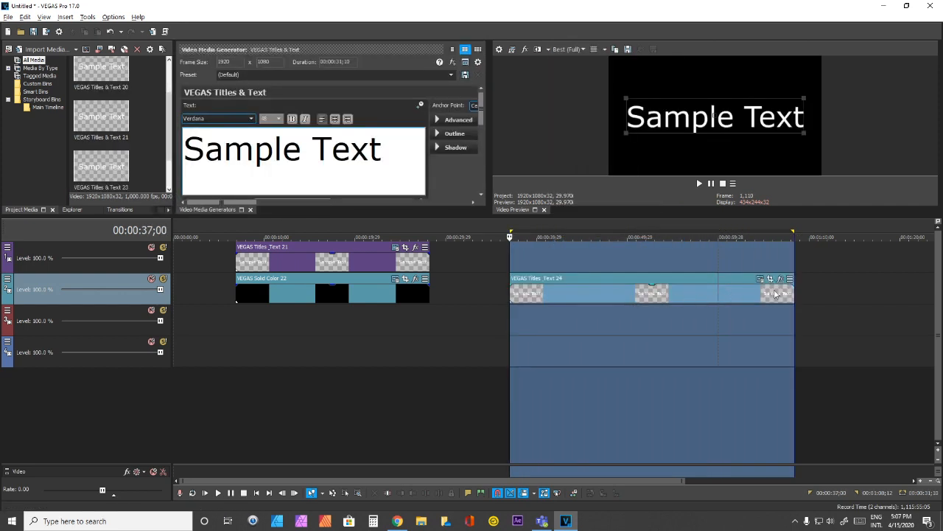